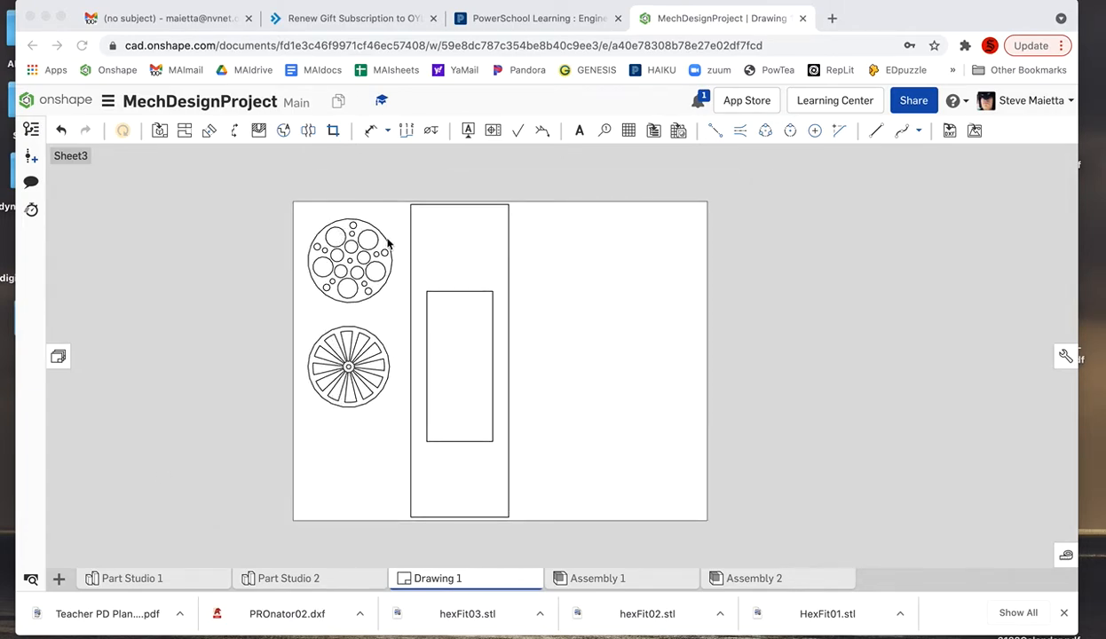
pyautogui.moveTo(294, 222)
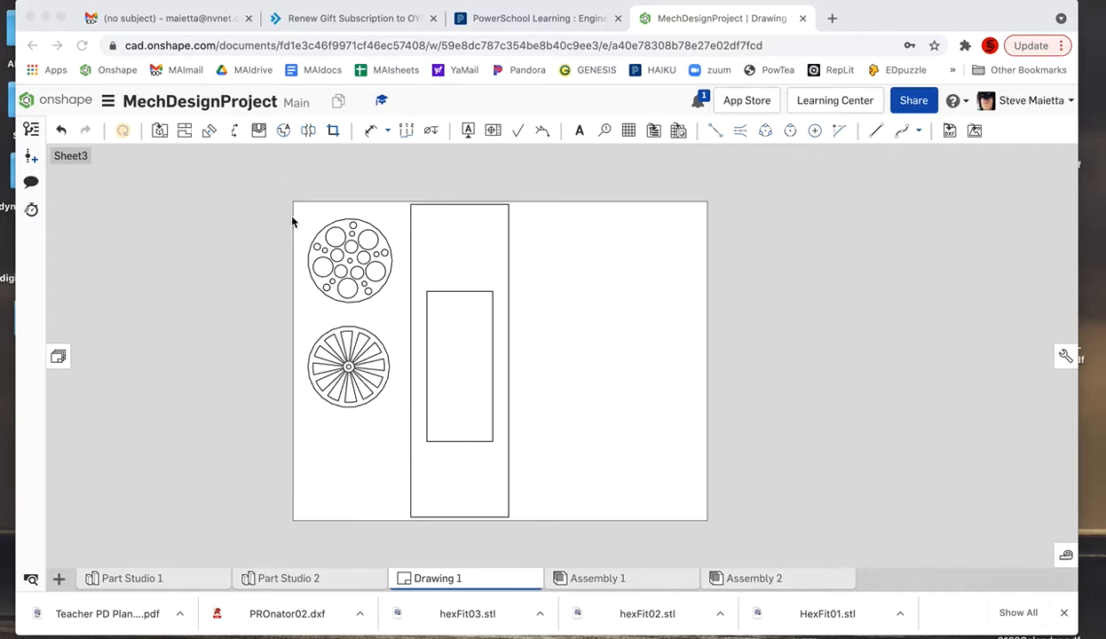
pyautogui.moveTo(664, 235)
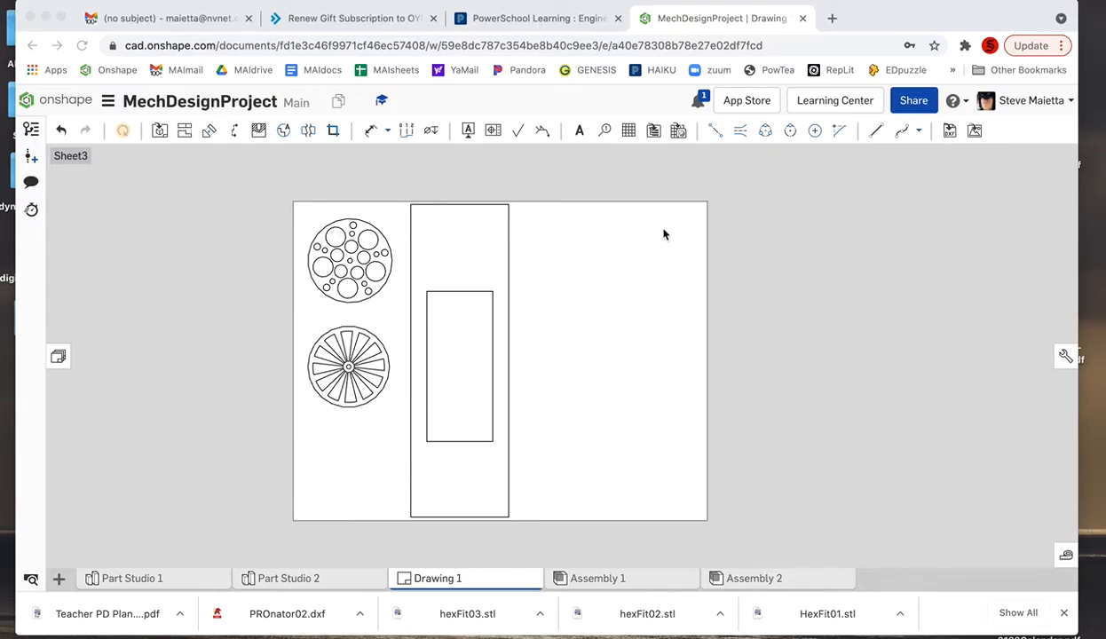
pyautogui.moveTo(582, 480)
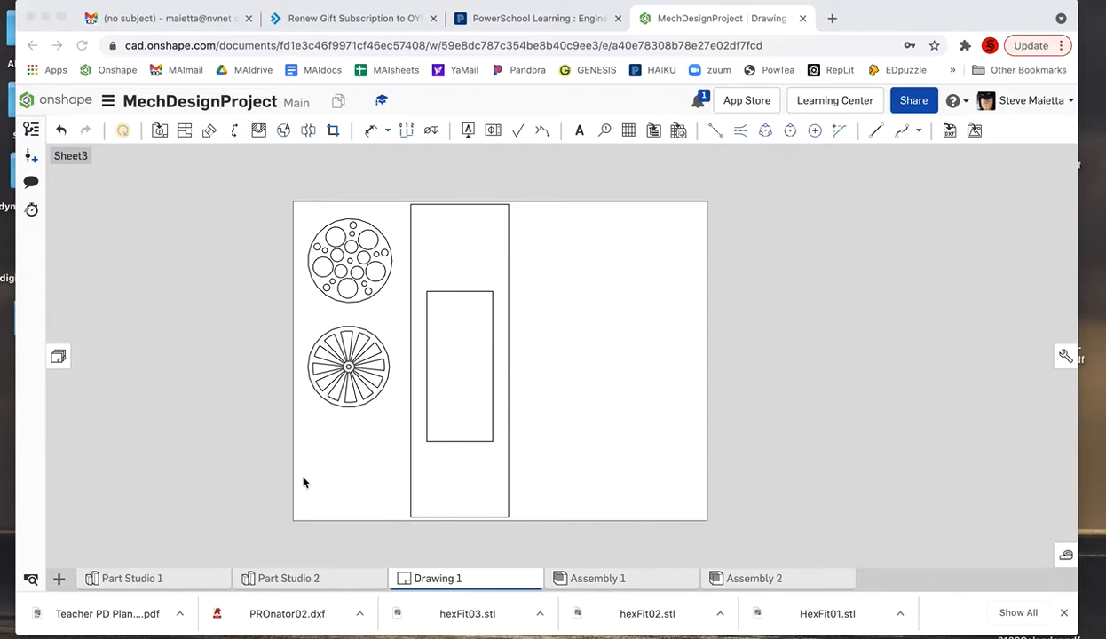
pyautogui.moveTo(388, 393)
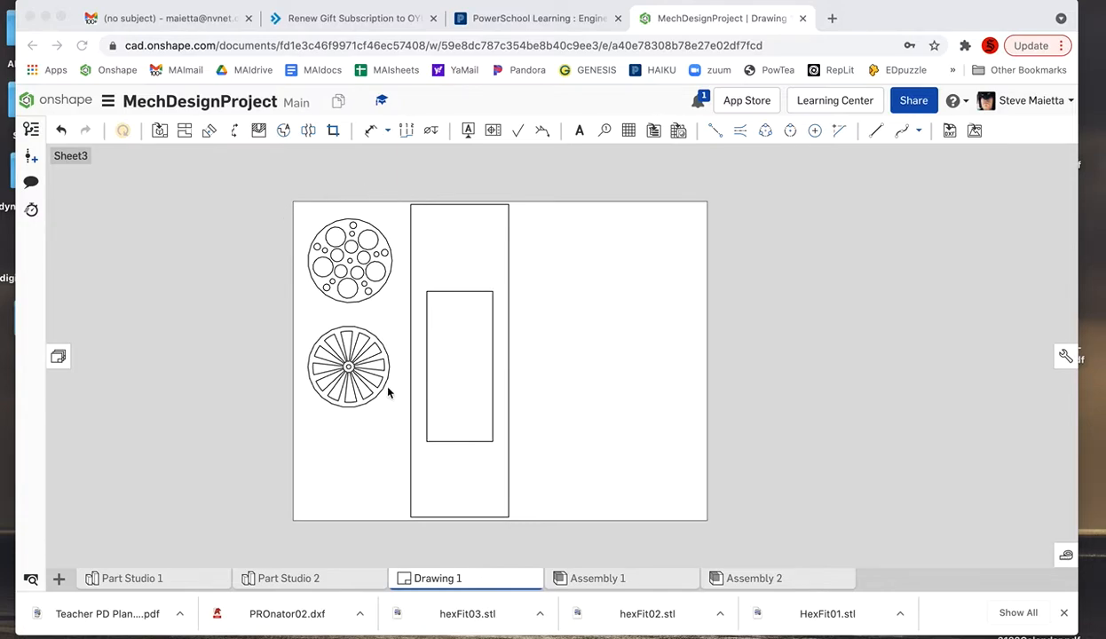
pyautogui.moveTo(322, 304)
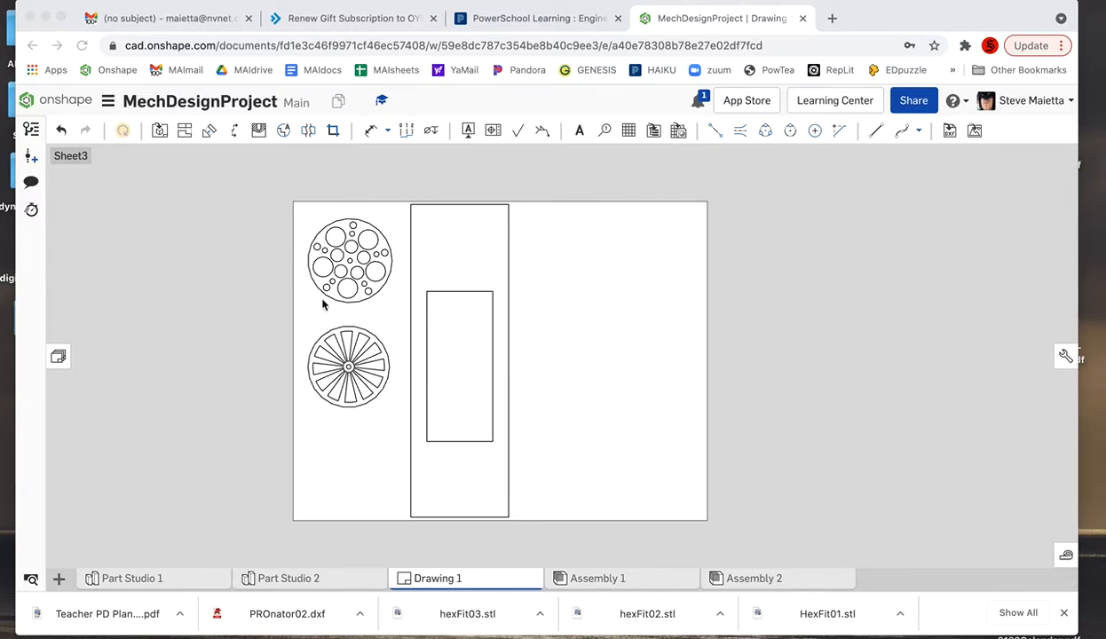
pyautogui.moveTo(326, 367)
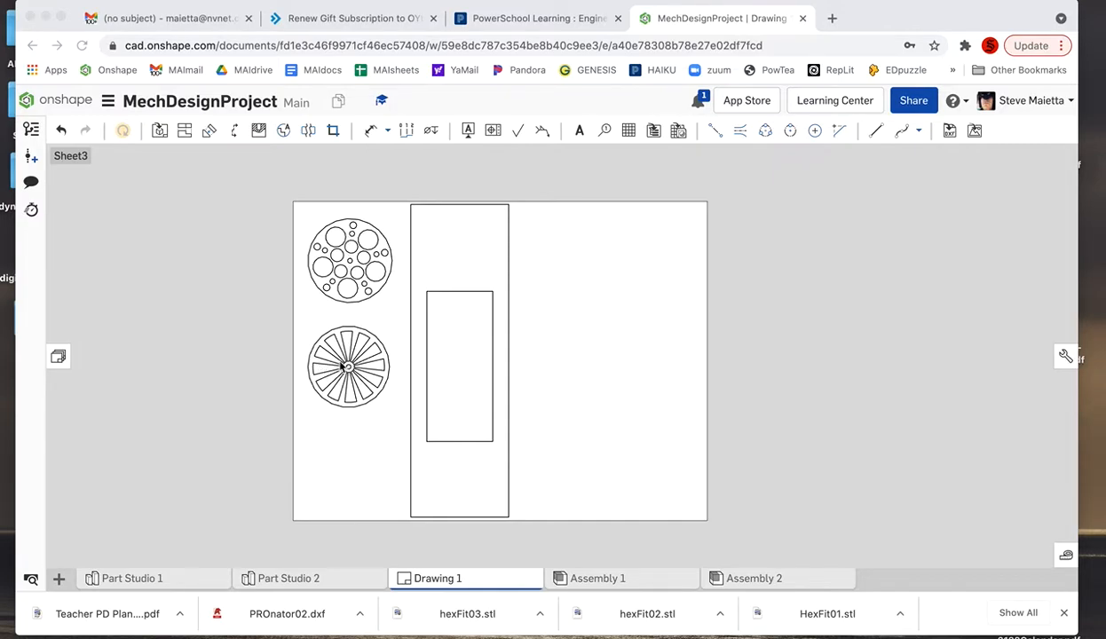
pyautogui.moveTo(286, 334)
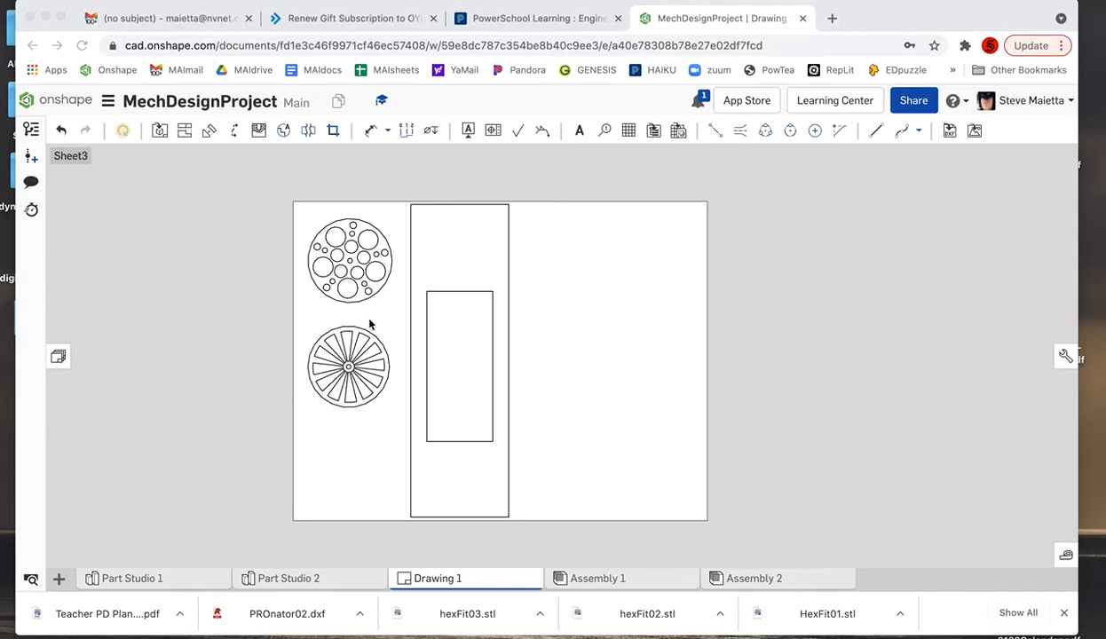
pyautogui.moveTo(351, 277)
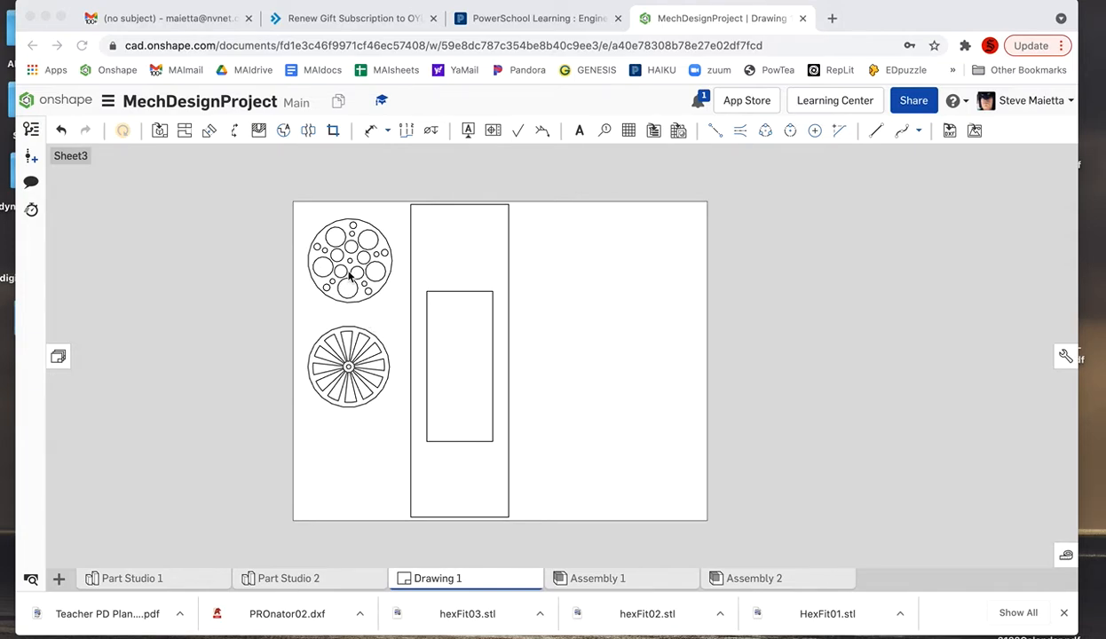
# - Check the top wheel view's properties and keep its scale at 1:1
pyautogui.rightClick(349, 259)
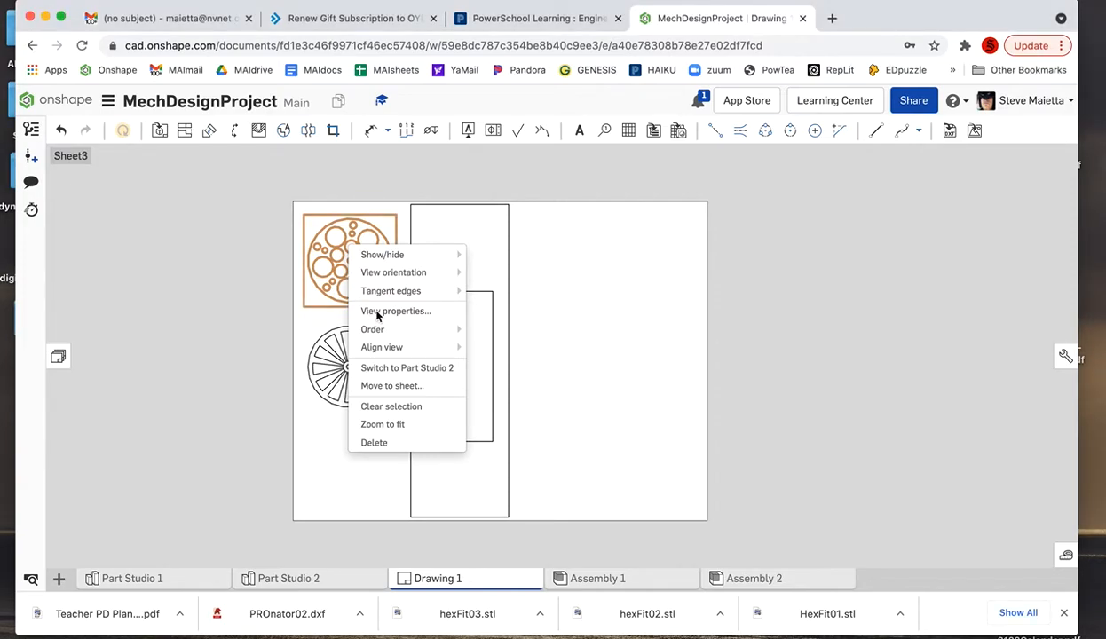
pyautogui.click(395, 310)
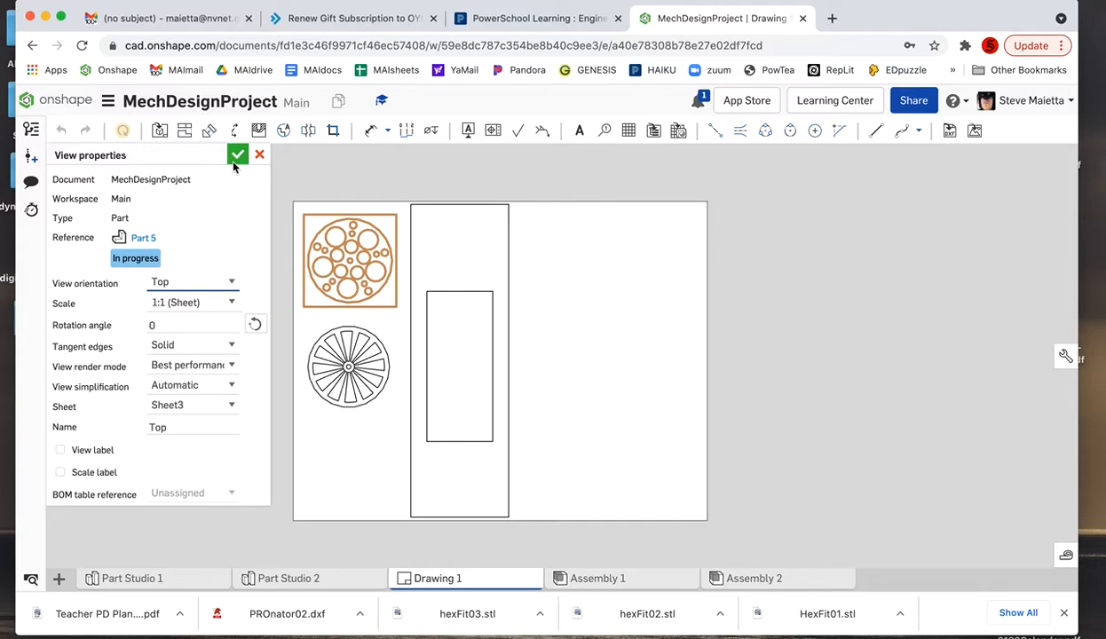
pyautogui.click(237, 154)
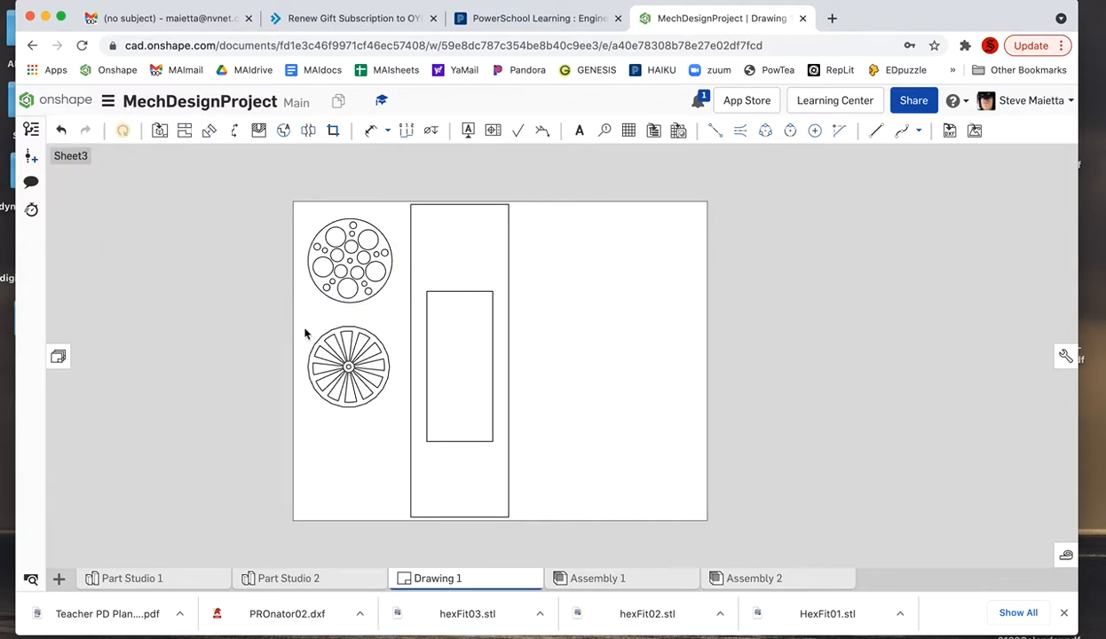
# - Export Drawing 1 in DXF format under the file name TrapRacerparts01
pyautogui.rightClick(436, 578)
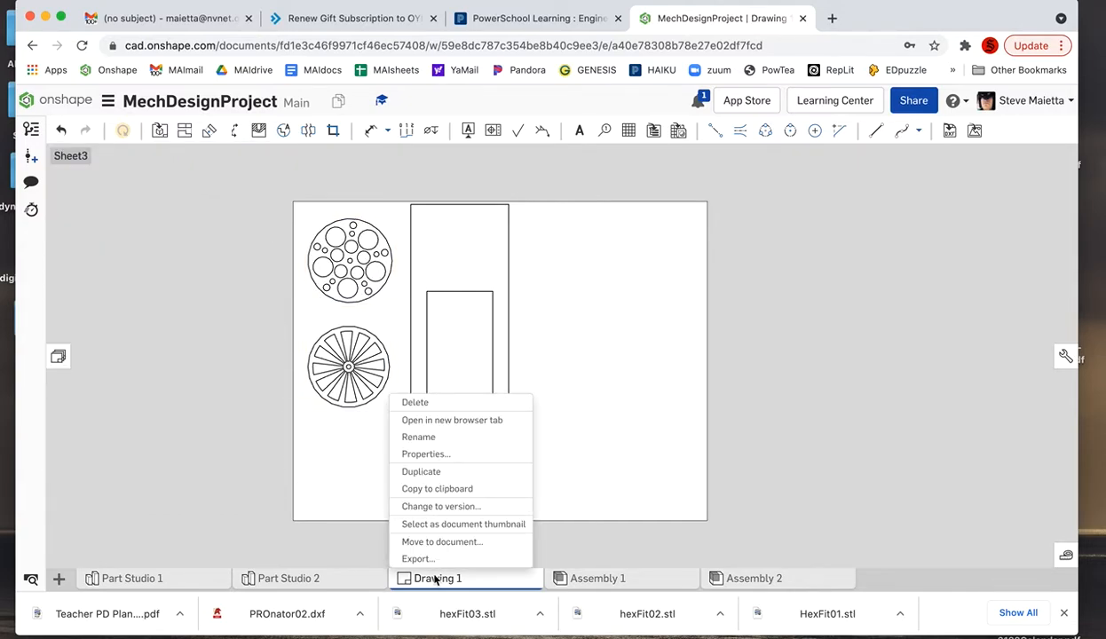
pyautogui.click(417, 558)
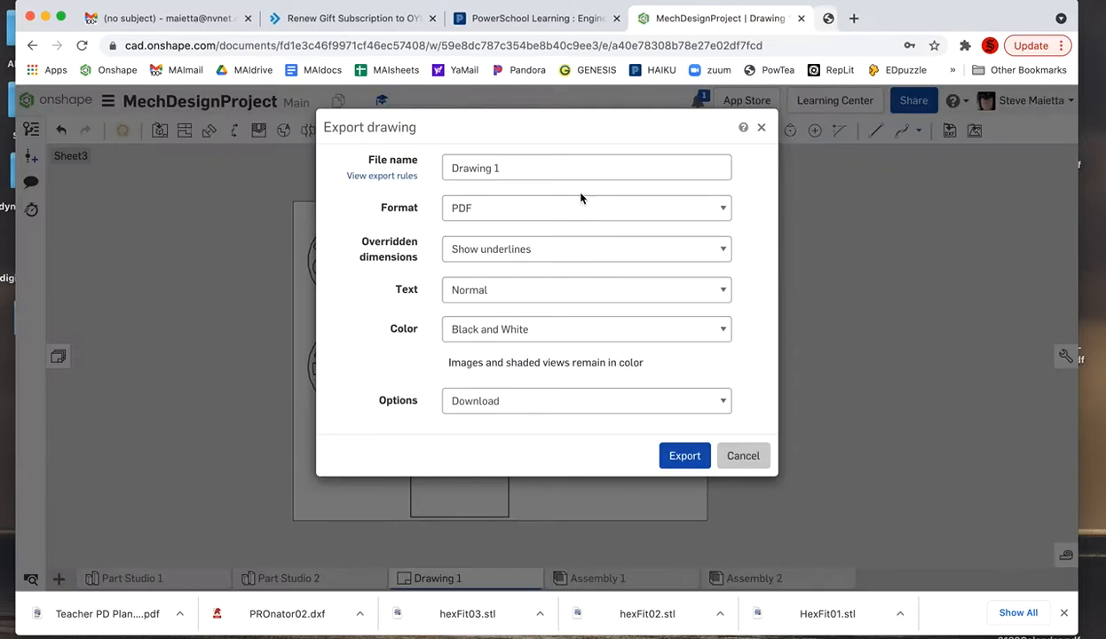
pyautogui.click(586, 168)
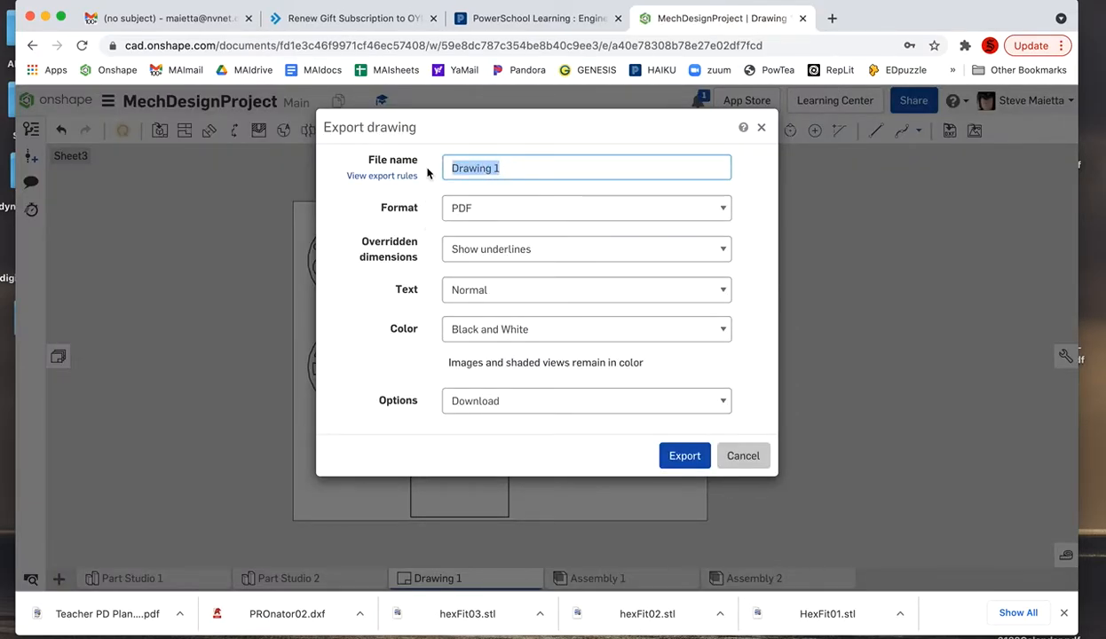
pyautogui.write('TrapRacerparets')
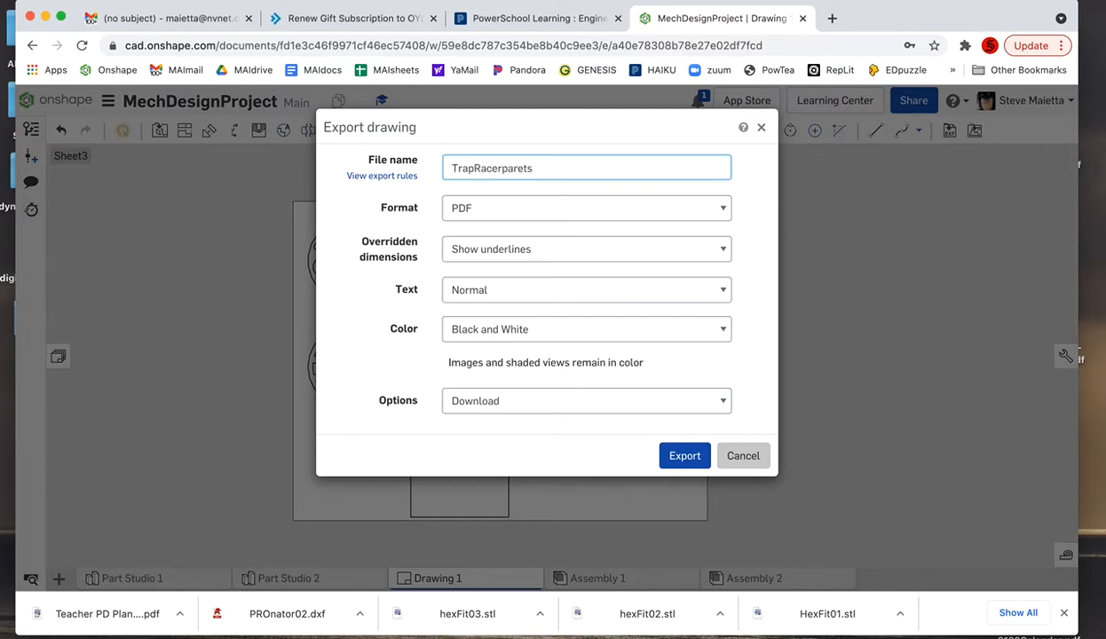
pyautogui.press('Backspace')
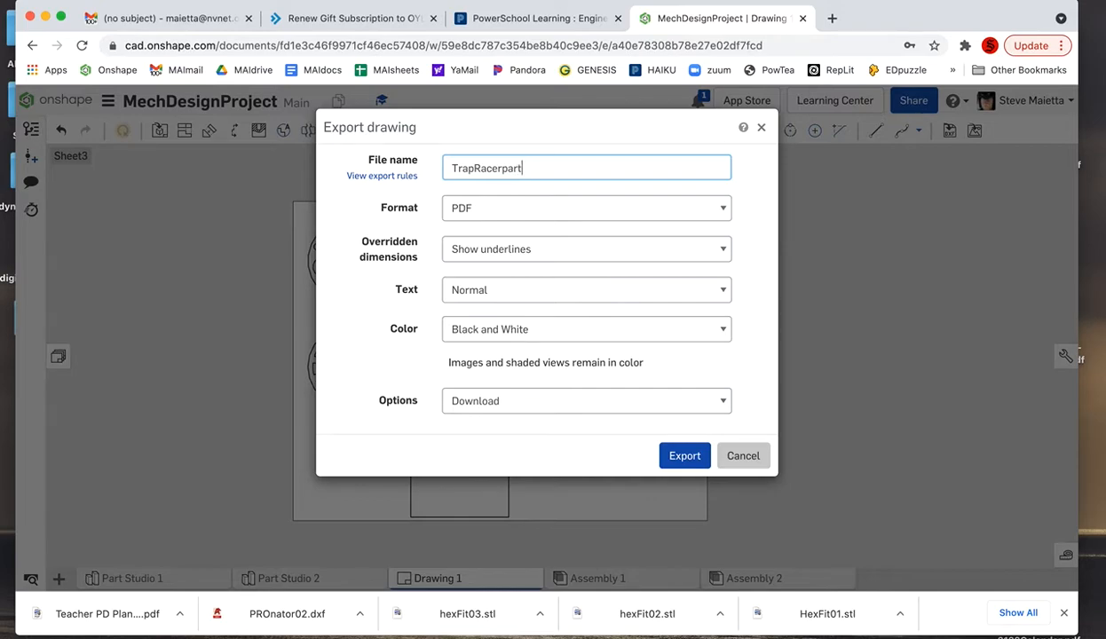
pyautogui.write('s01')
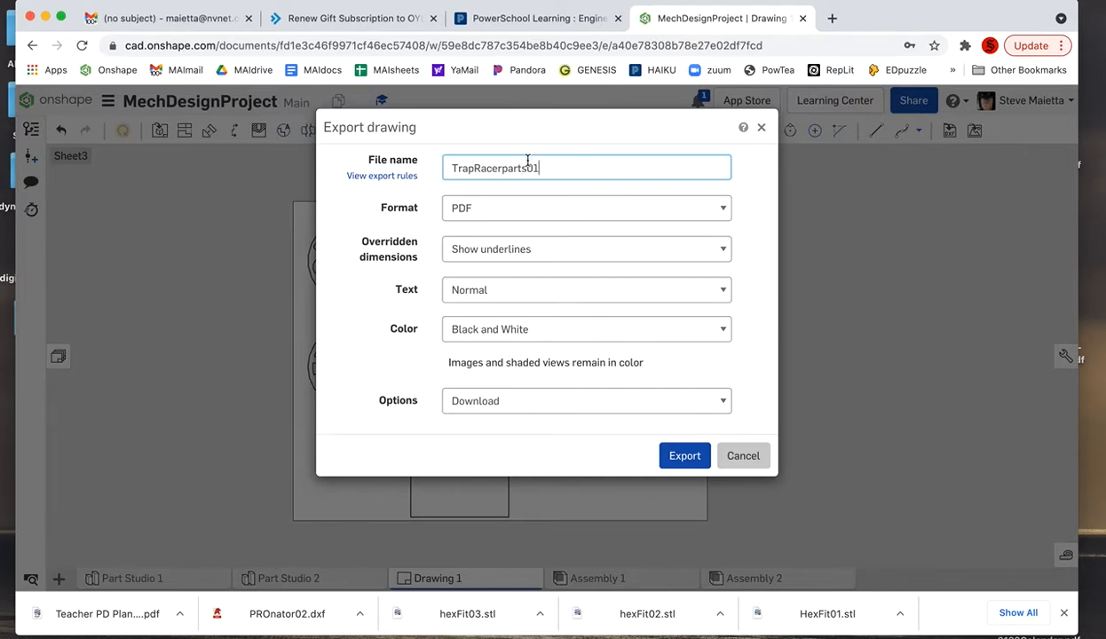
pyautogui.doubleClick(532, 168)
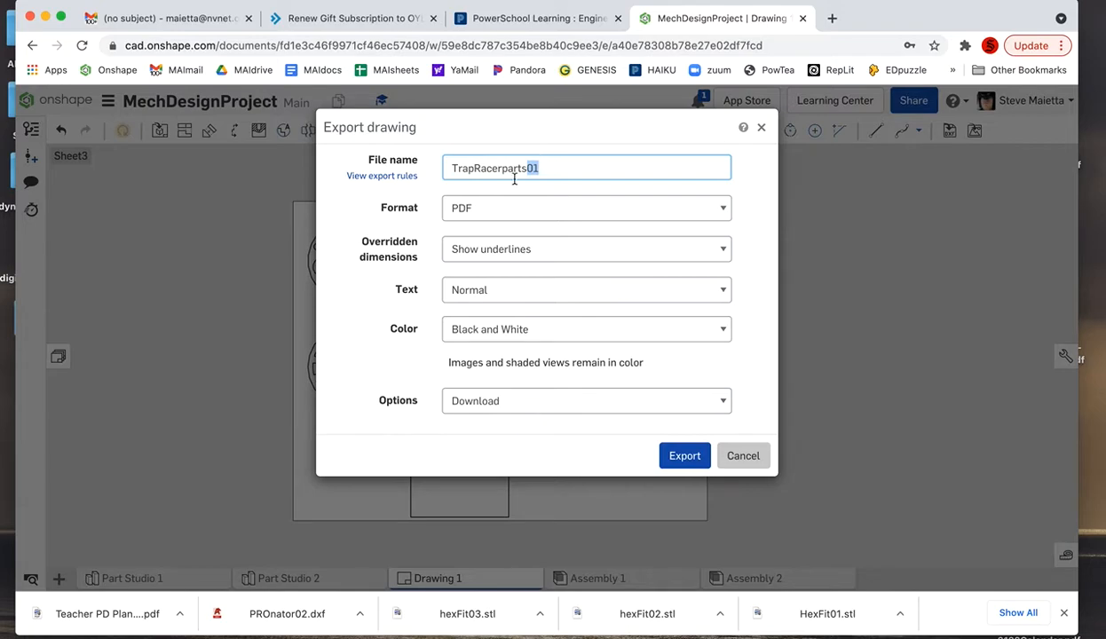
pyautogui.click(585, 208)
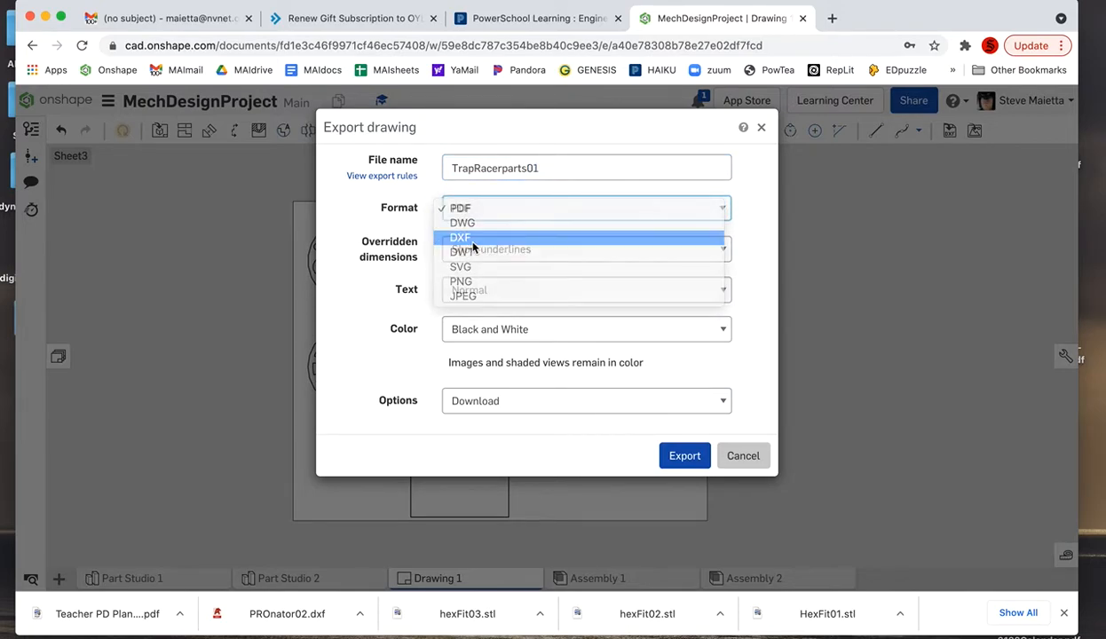
pyautogui.click(460, 237)
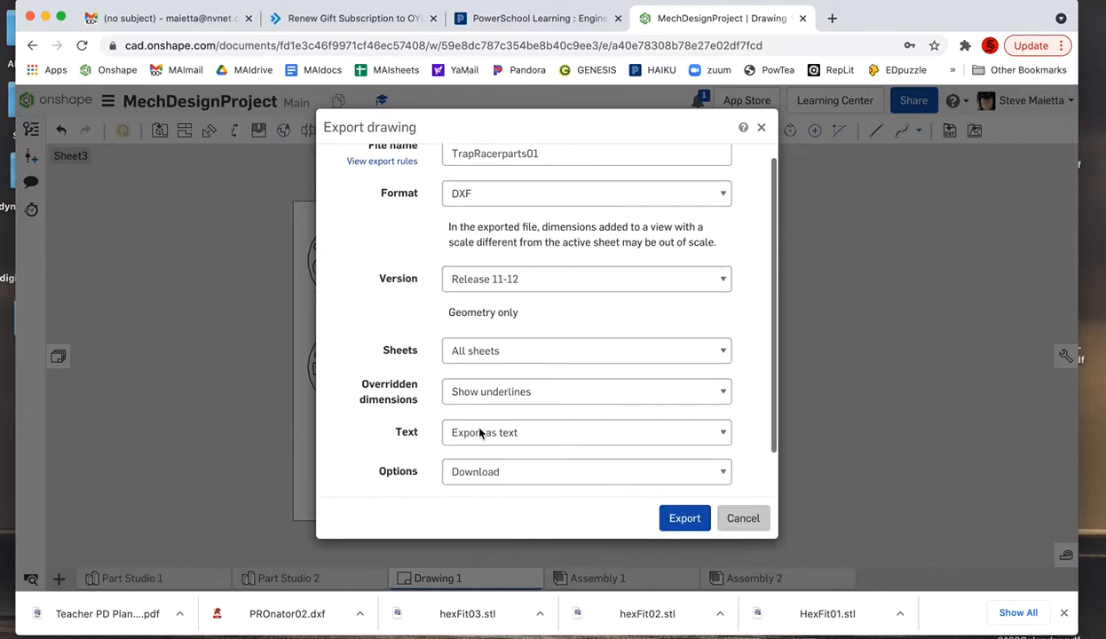
pyautogui.scroll(-3)
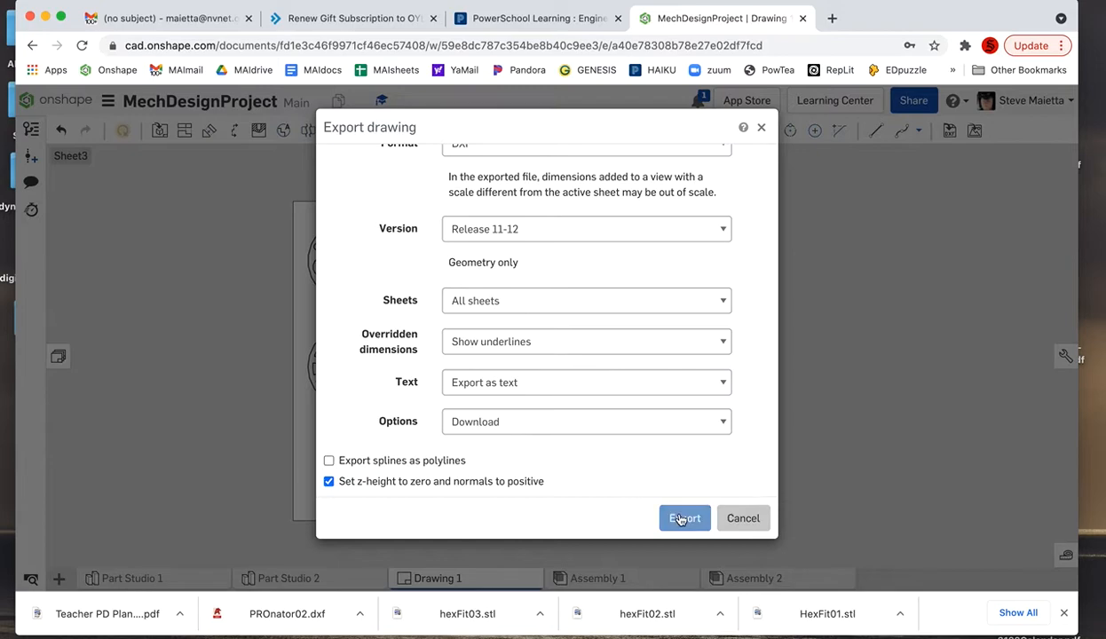
pyautogui.click(684, 517)
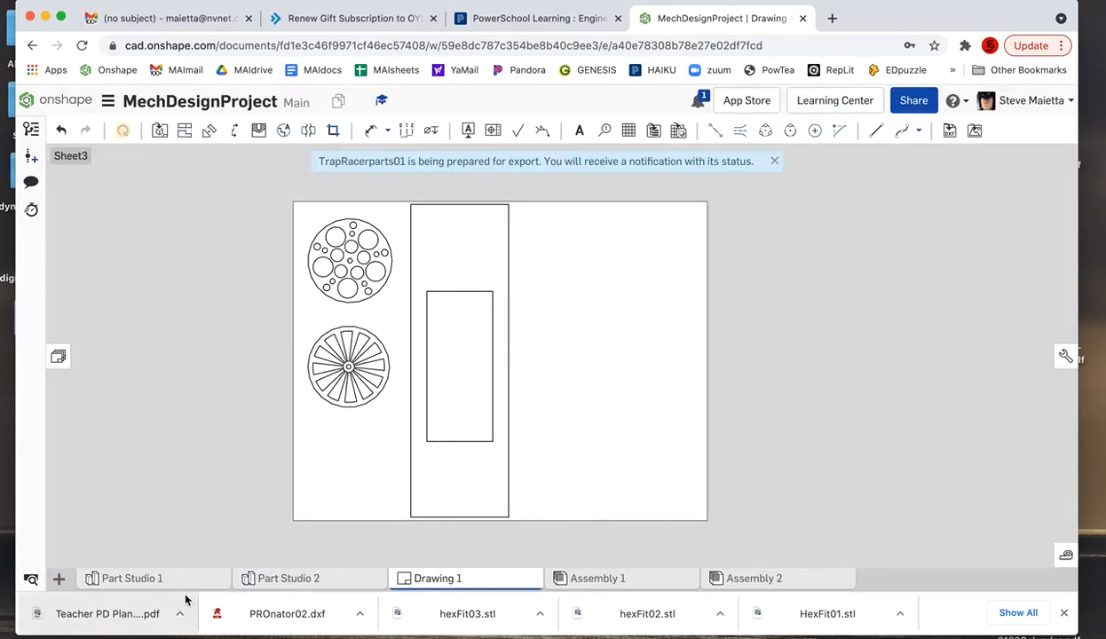
# - Dismiss the export notice once the TrapRacerparts01.dxf download is ready
pyautogui.click(773, 160)
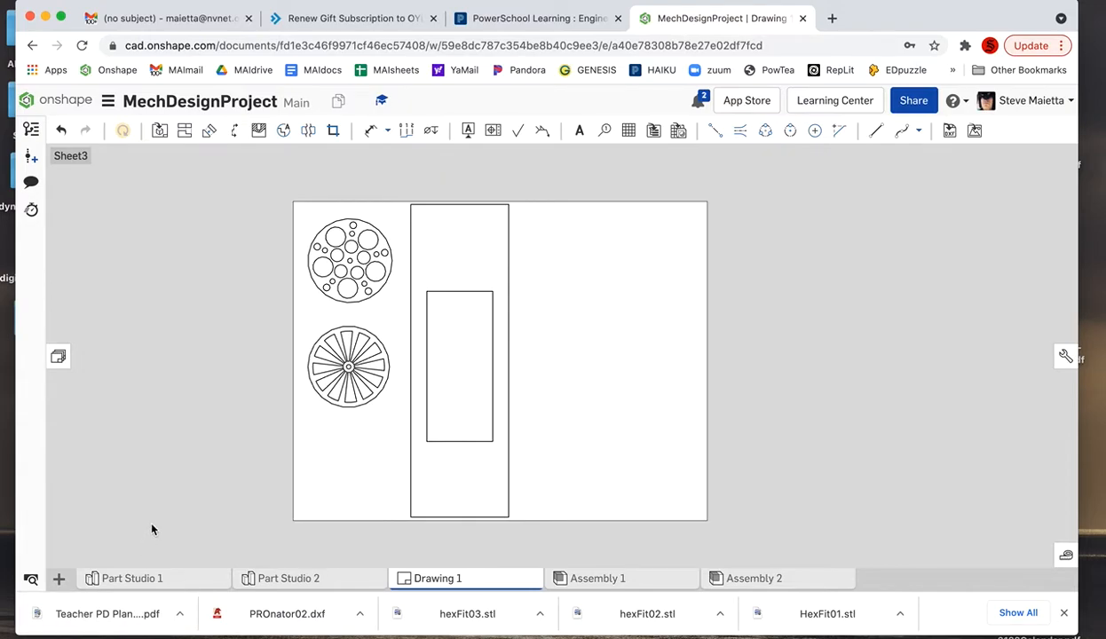
pyautogui.moveTo(144, 601)
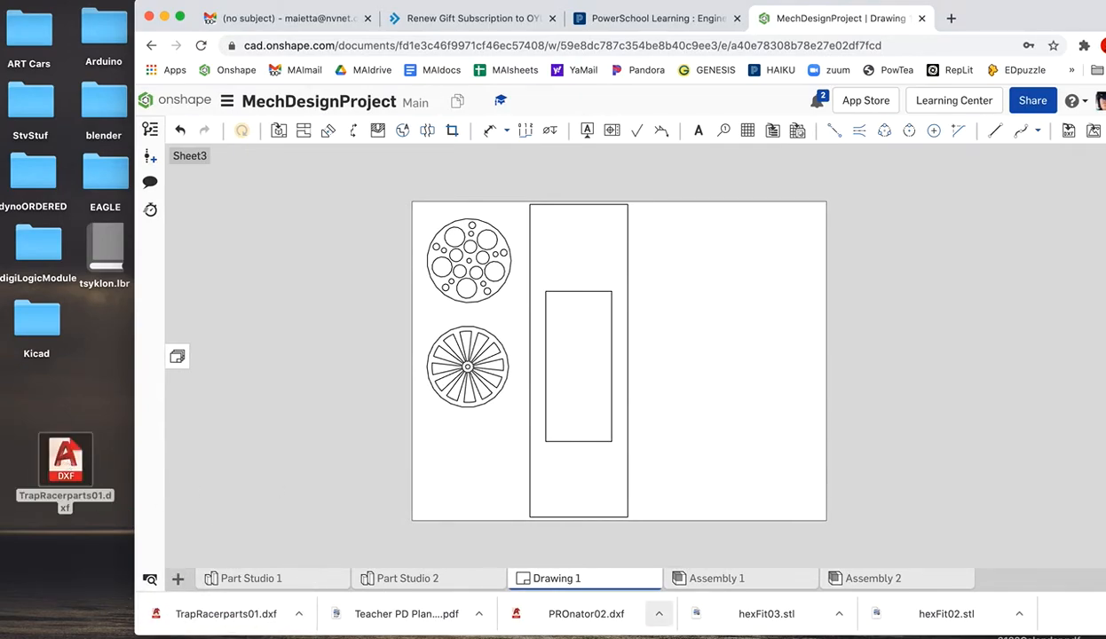
pyautogui.moveTo(571, 626)
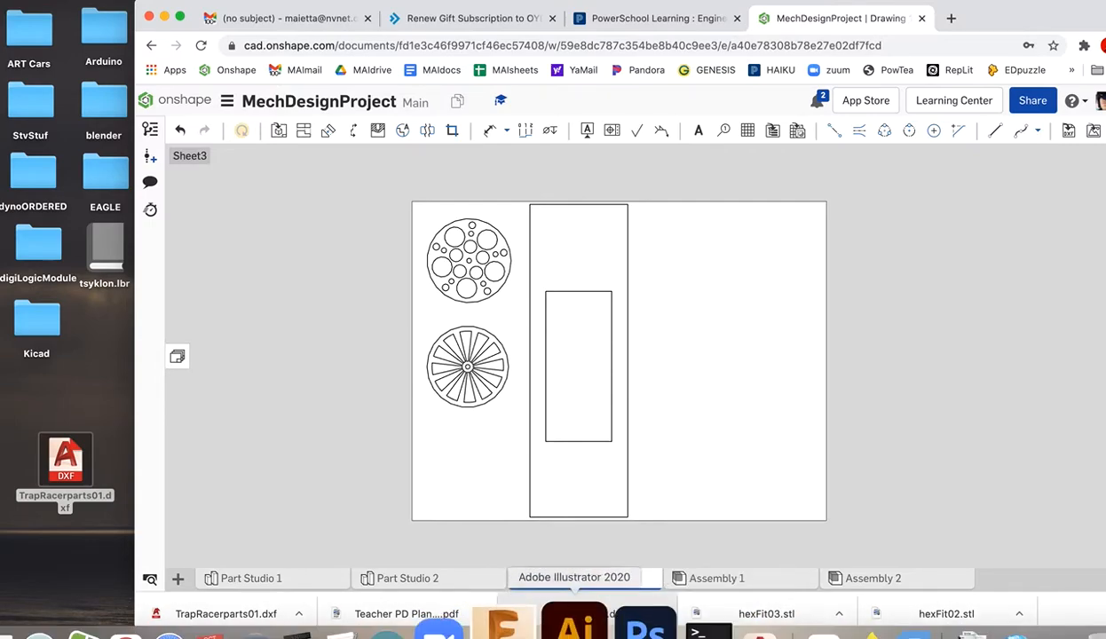
# - Launch Illustrator and import the DXF at Original Size with scale 1 = 1 Points
pyautogui.click(573, 578)
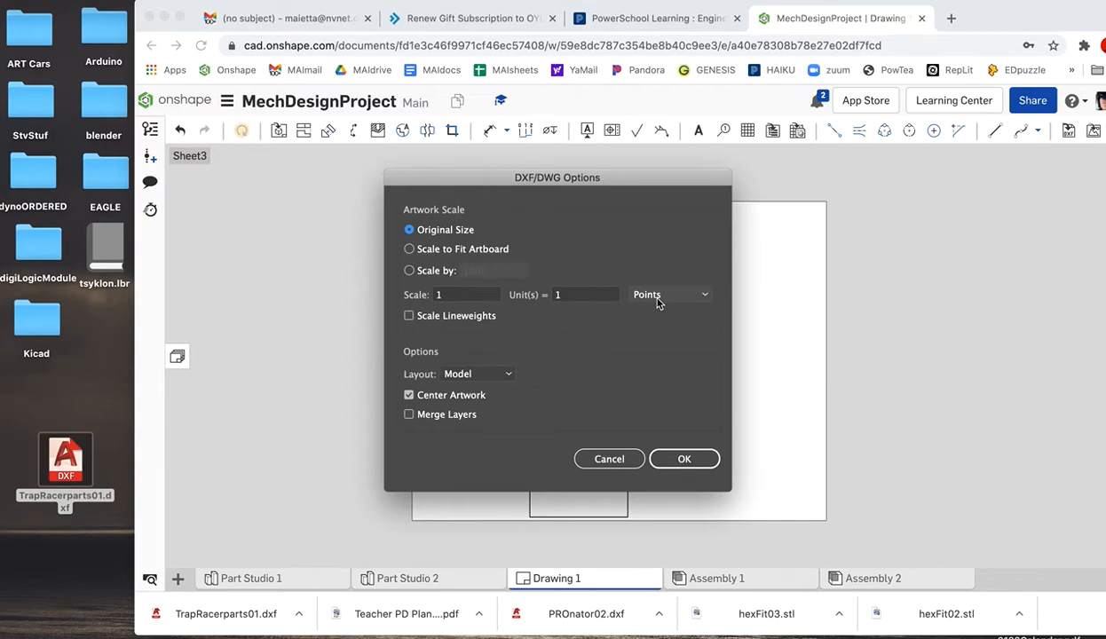
pyautogui.moveTo(838, 336)
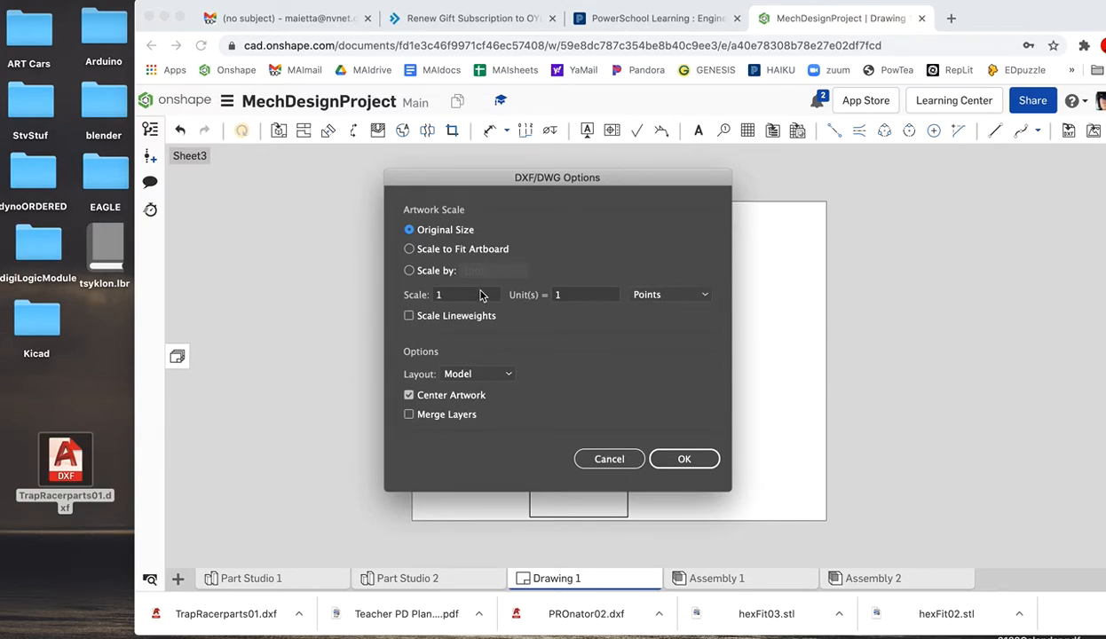
pyautogui.moveTo(655, 344)
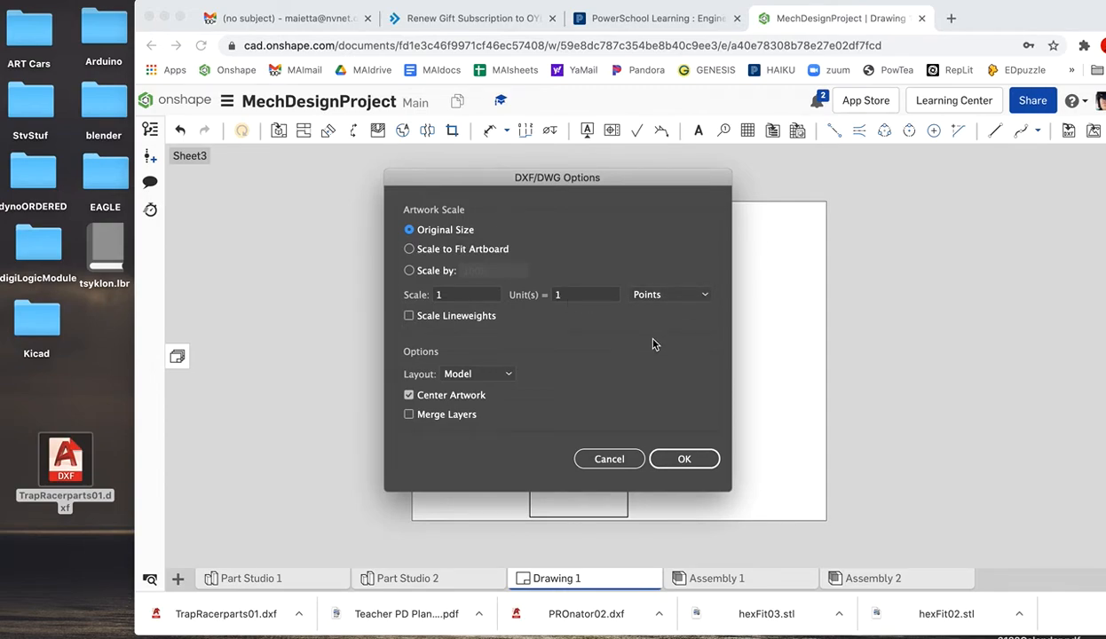
pyautogui.moveTo(683, 364)
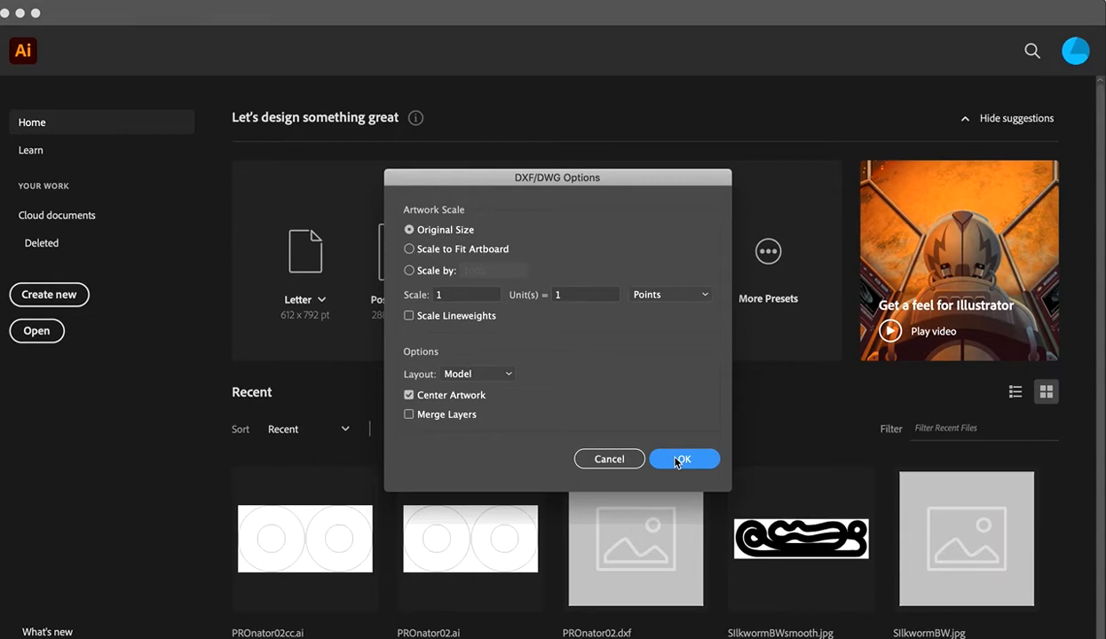
pyautogui.click(683, 459)
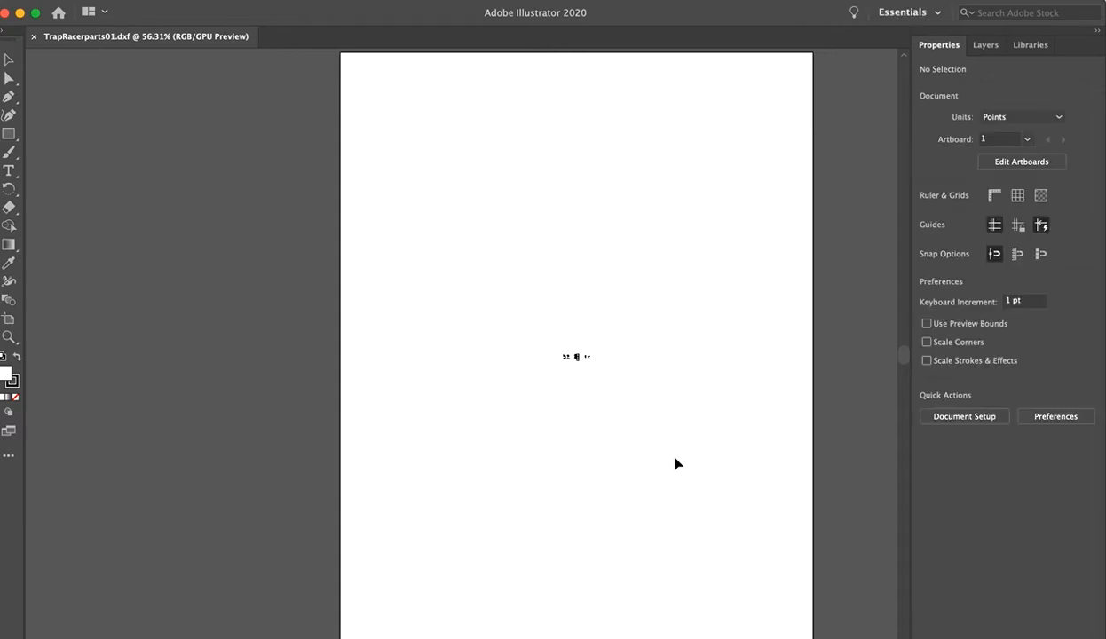
pyautogui.moveTo(594, 372)
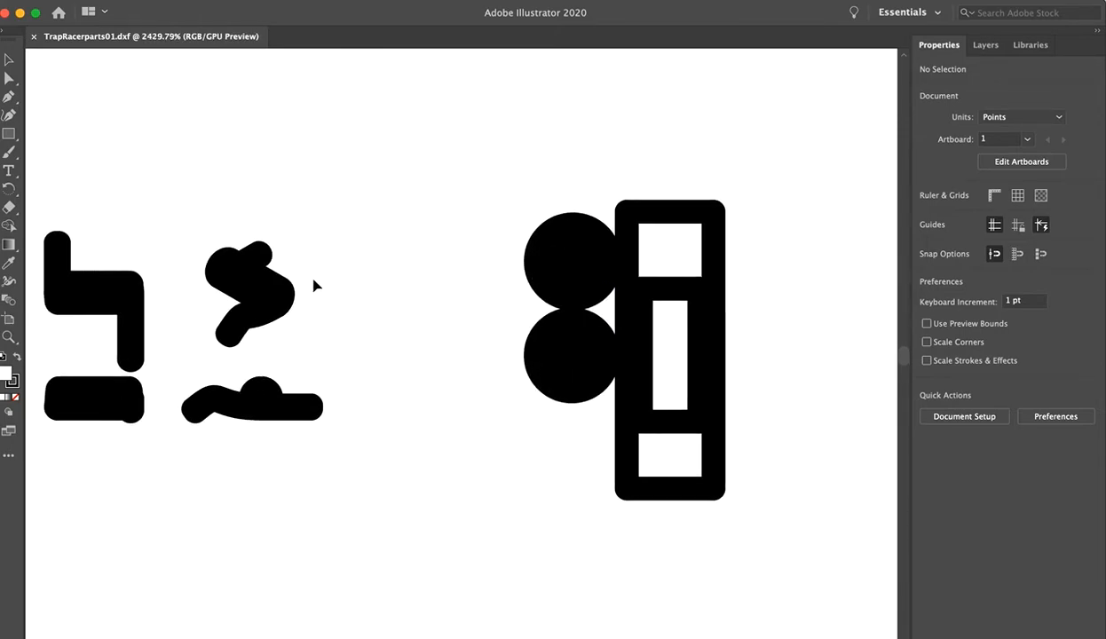
# - Zoom back out from the tiny racer parts and bring up the Illustrator menu
pyautogui.click(257, 257)
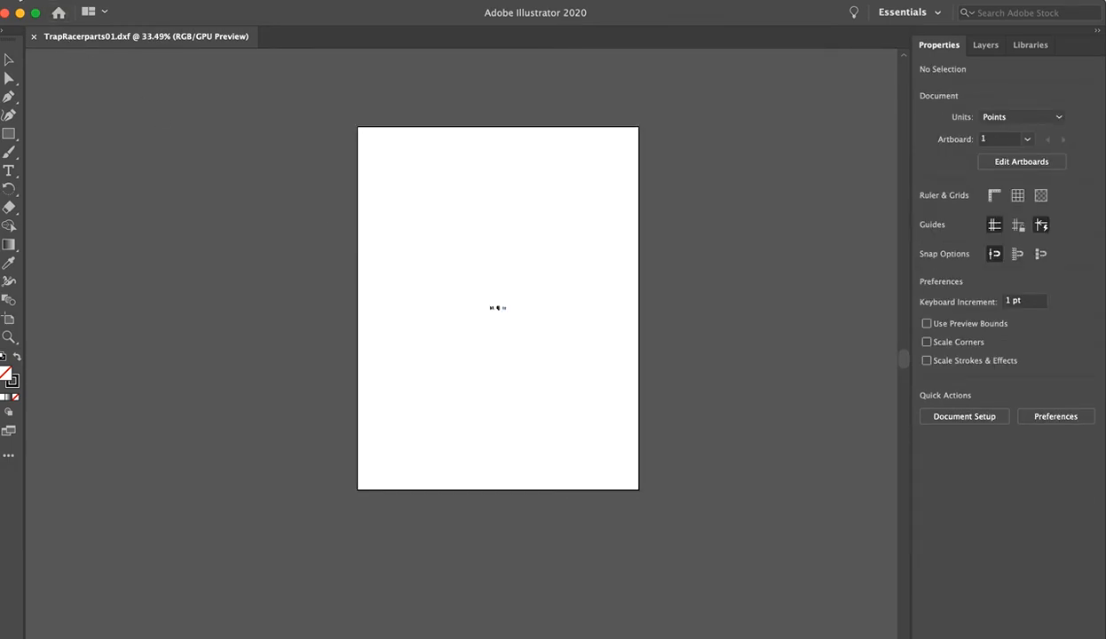
pyautogui.click(13, 12)
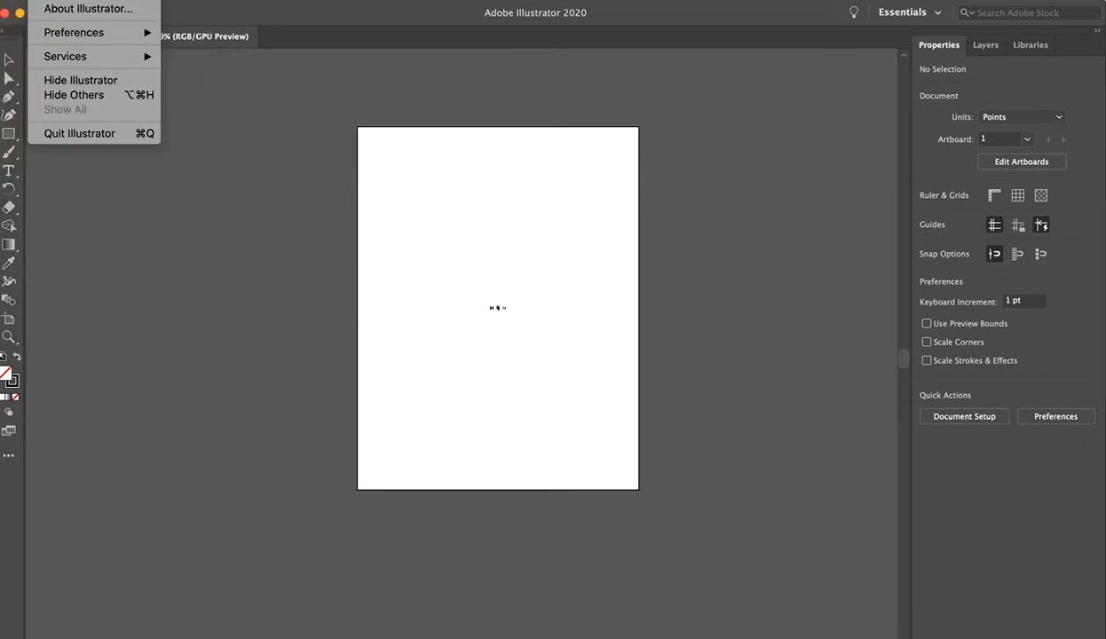
pyautogui.moveTo(74, 32)
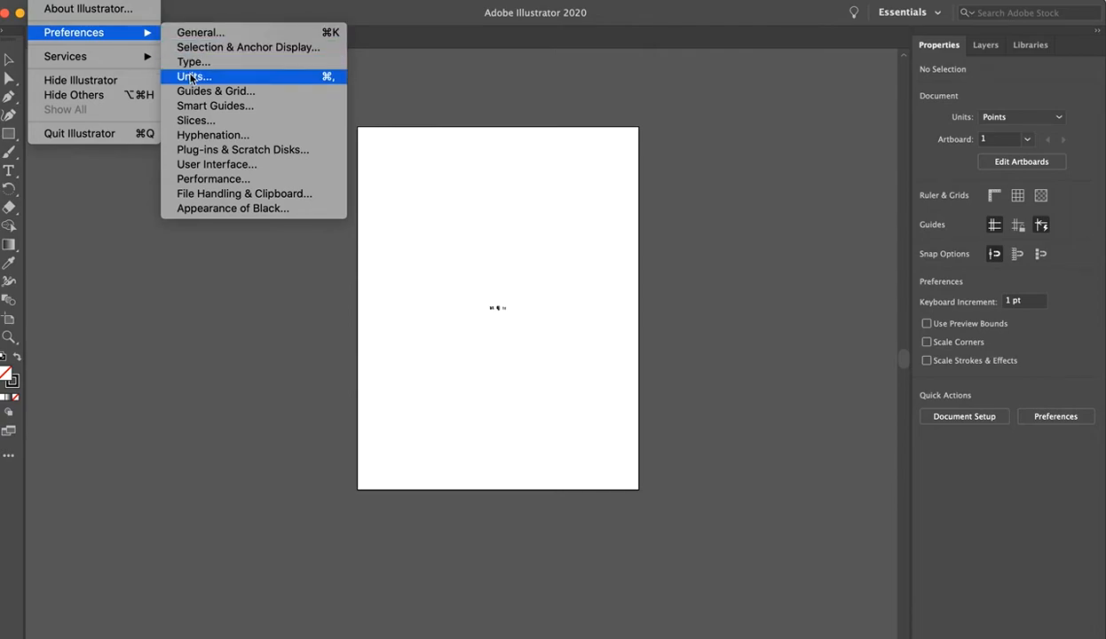
# - Set General and Type units to Inches in Units preferences, with Stroke already Inches
pyautogui.click(193, 76)
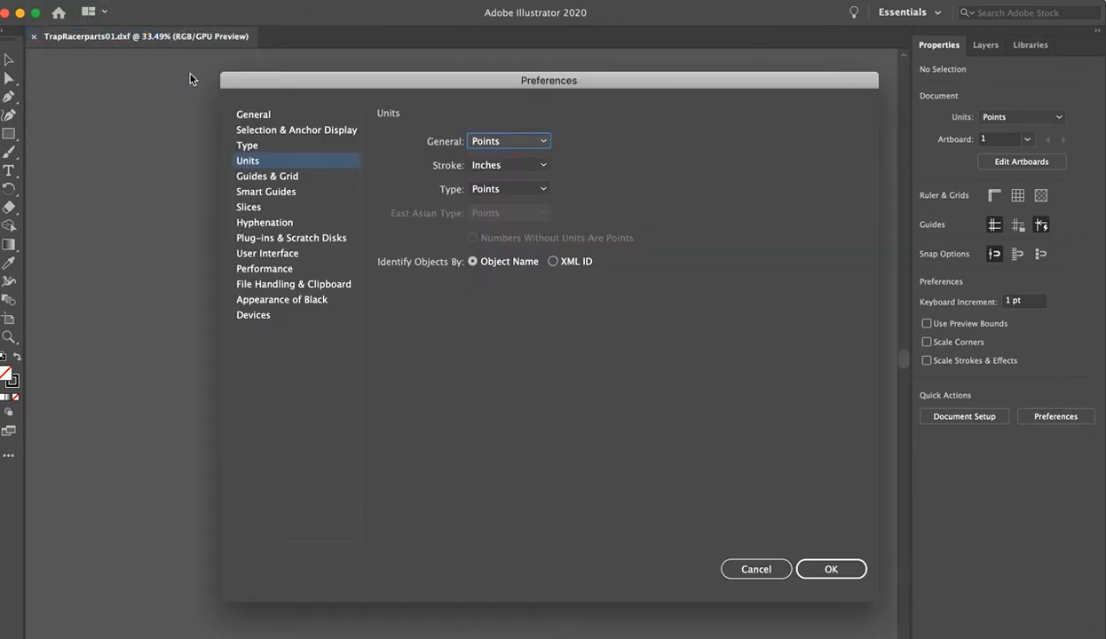
pyautogui.click(509, 141)
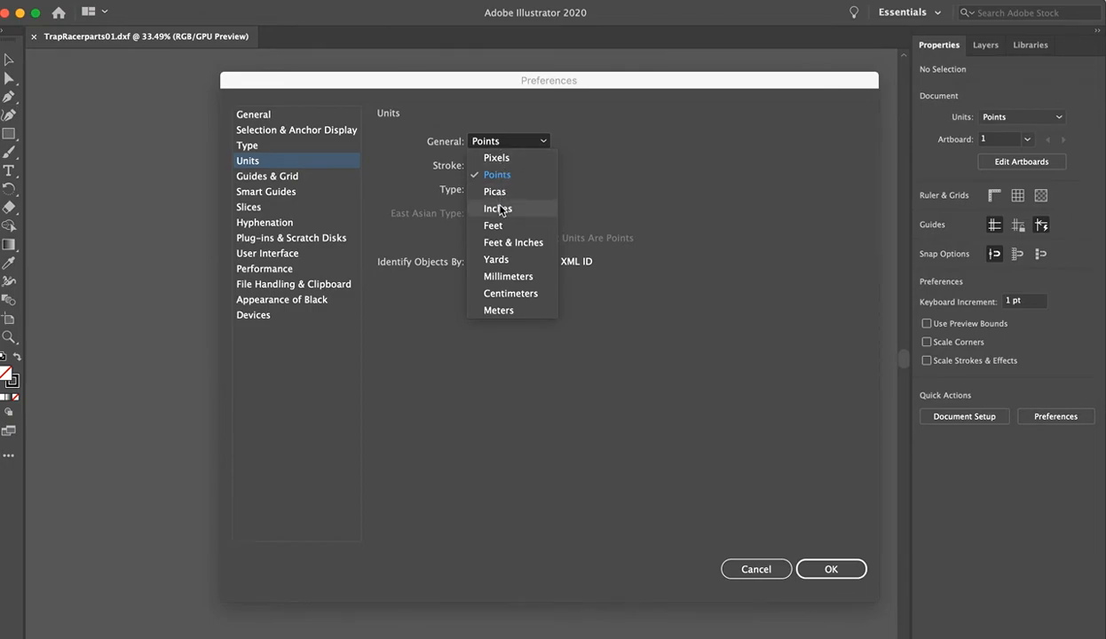
pyautogui.click(498, 208)
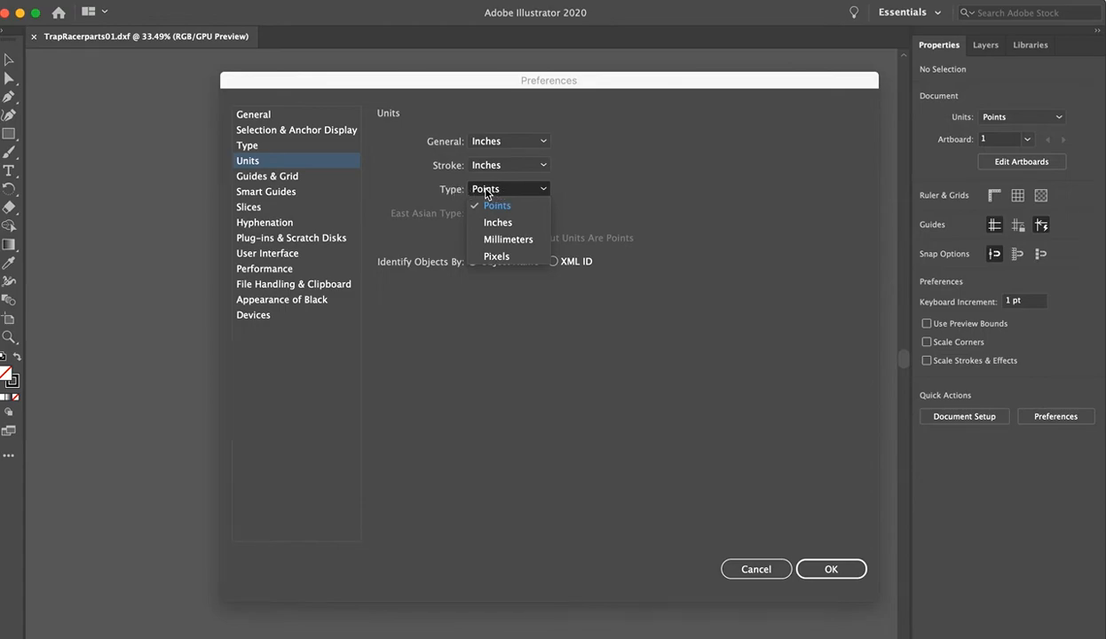
pyautogui.click(497, 223)
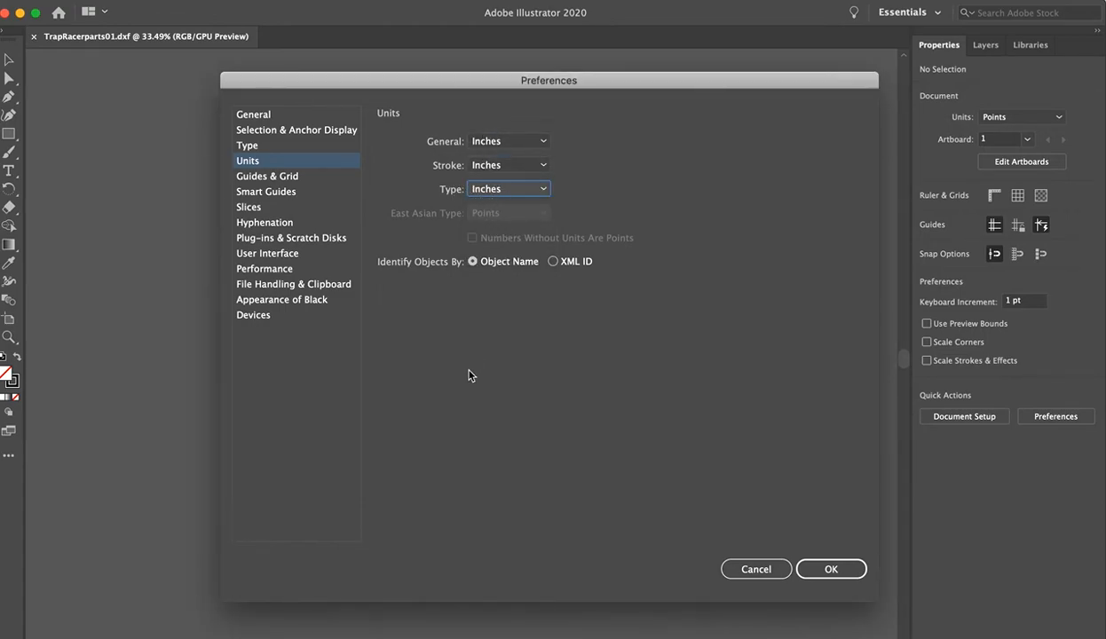
pyautogui.moveTo(476, 374)
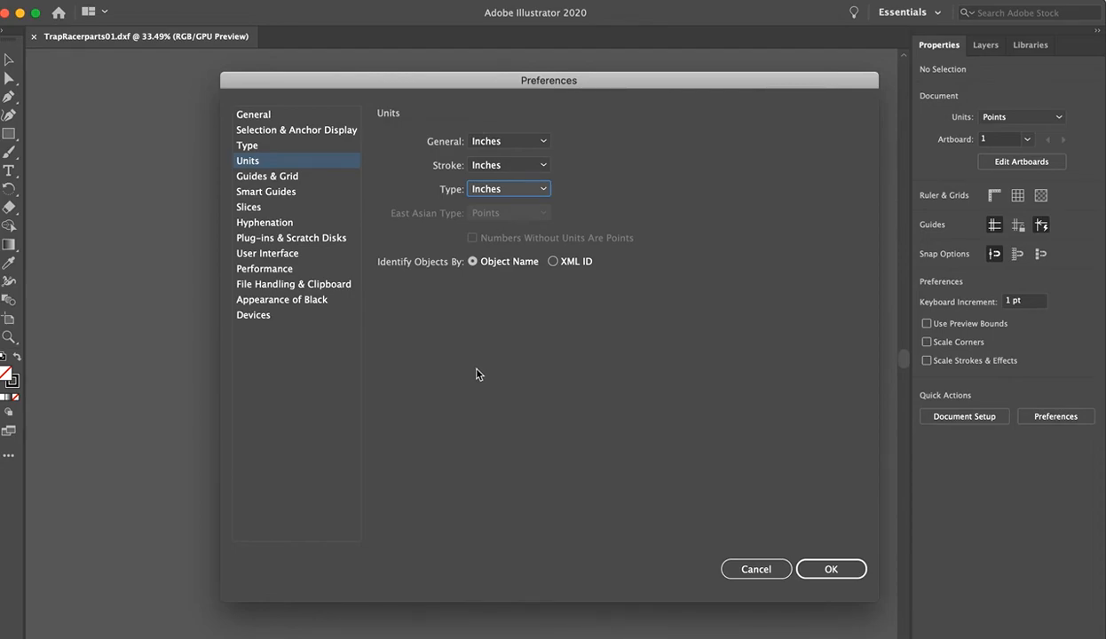
pyautogui.click(830, 569)
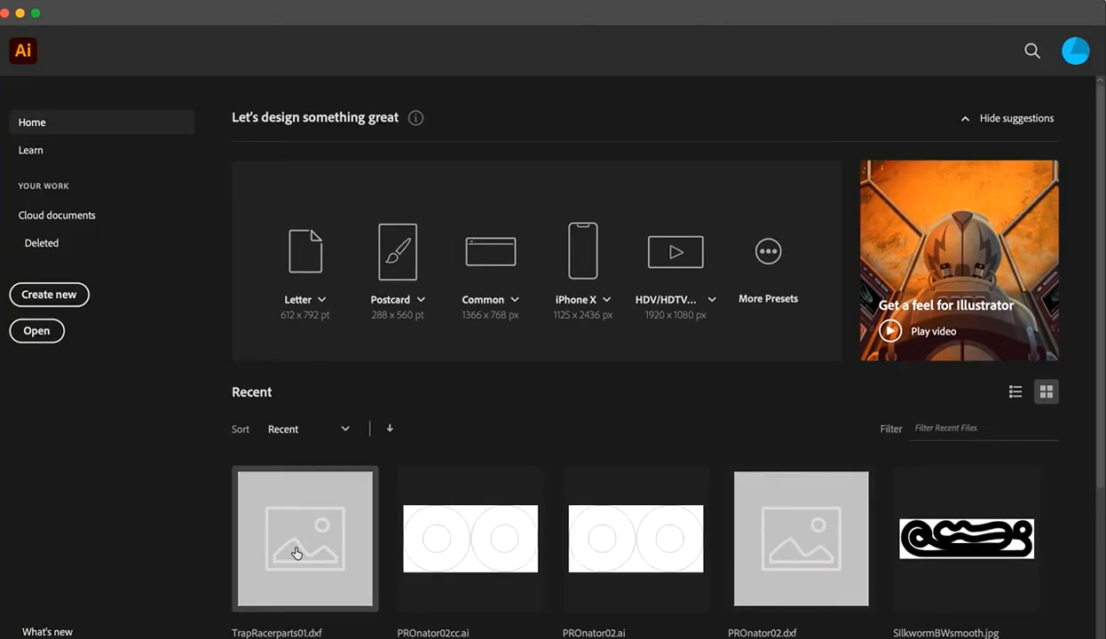
pyautogui.moveTo(315, 554)
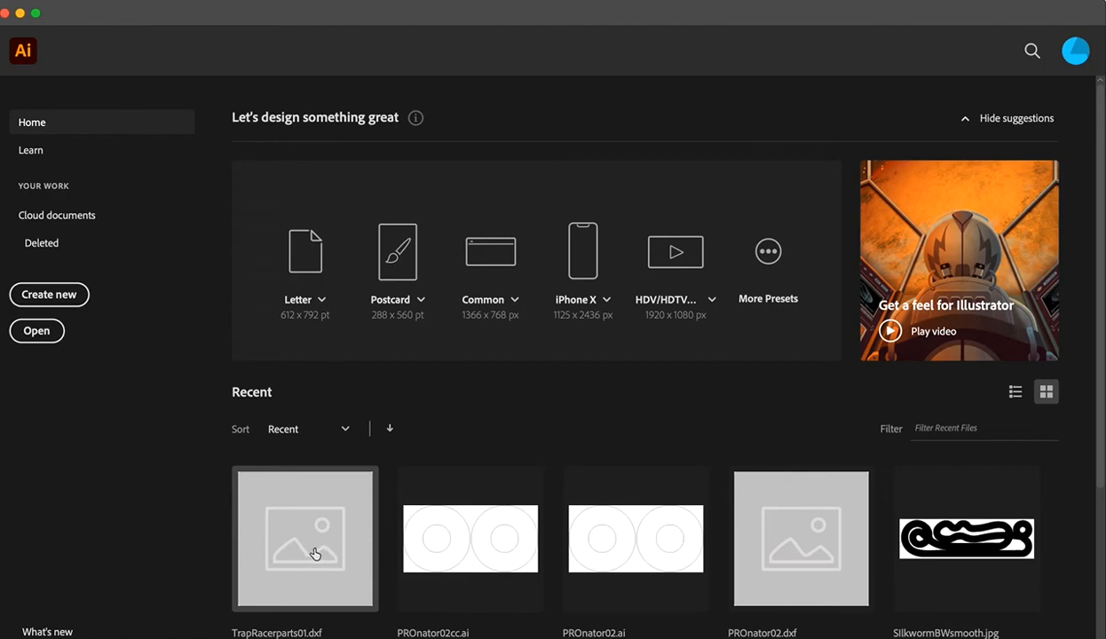
# - Reopen TrapRacerparts01.dxf from Recent, importing at scale 1 = 1 Inches
pyautogui.doubleClick(305, 539)
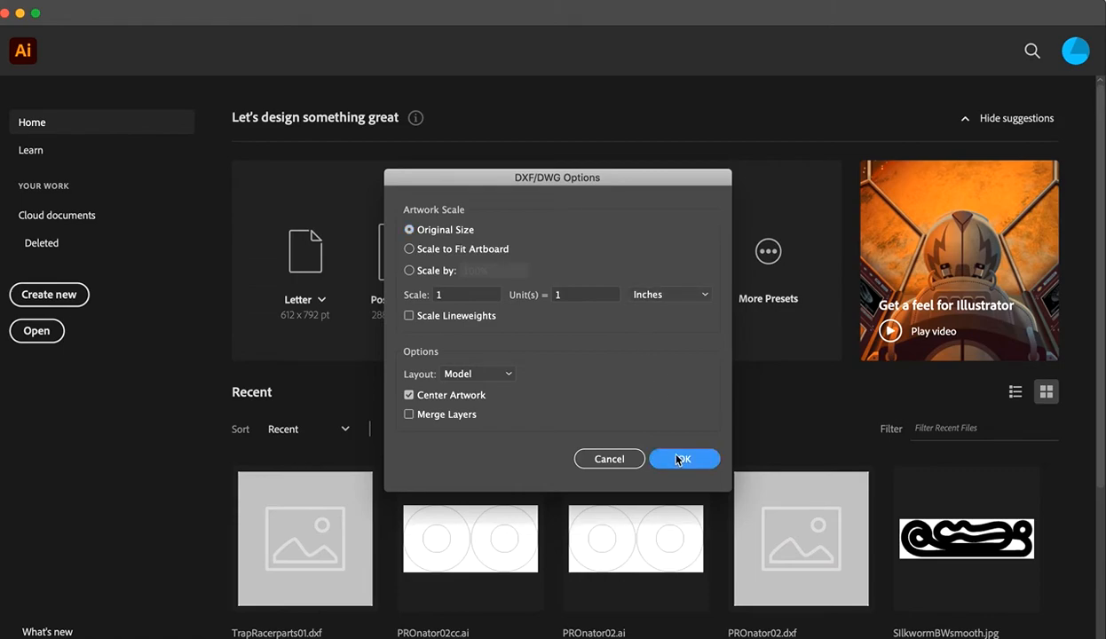
pyautogui.click(683, 459)
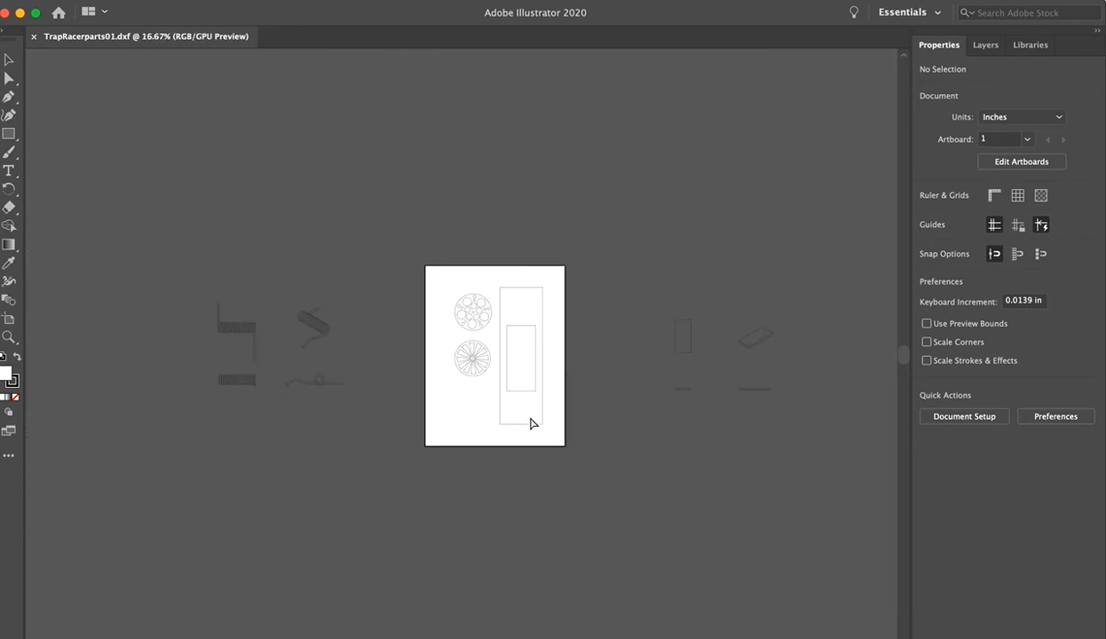
pyautogui.moveTo(367, 254)
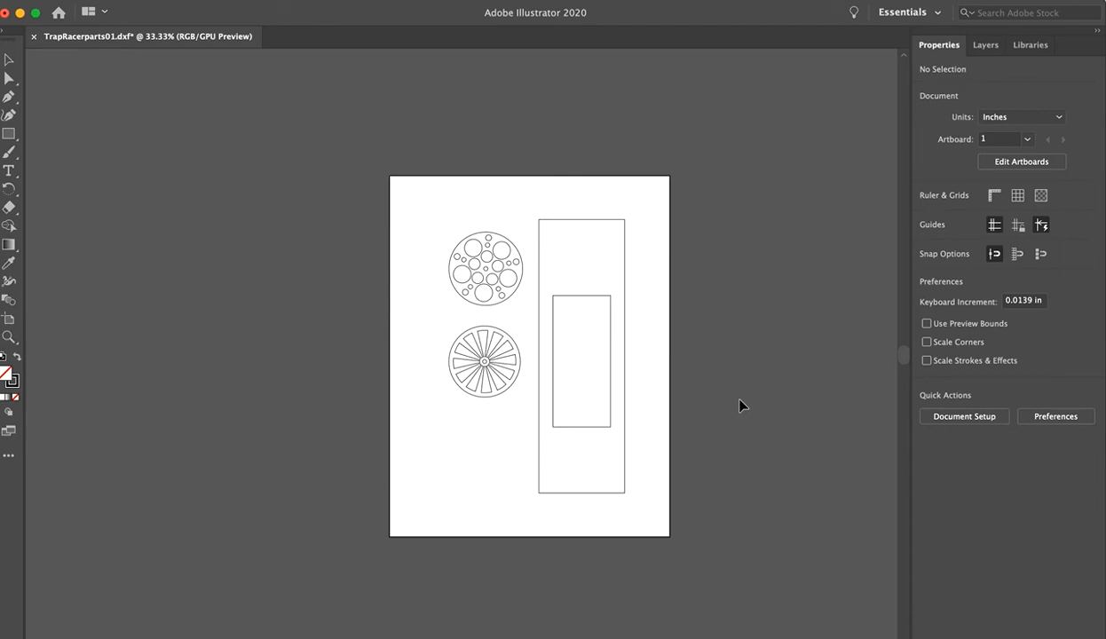
pyautogui.moveTo(447, 367)
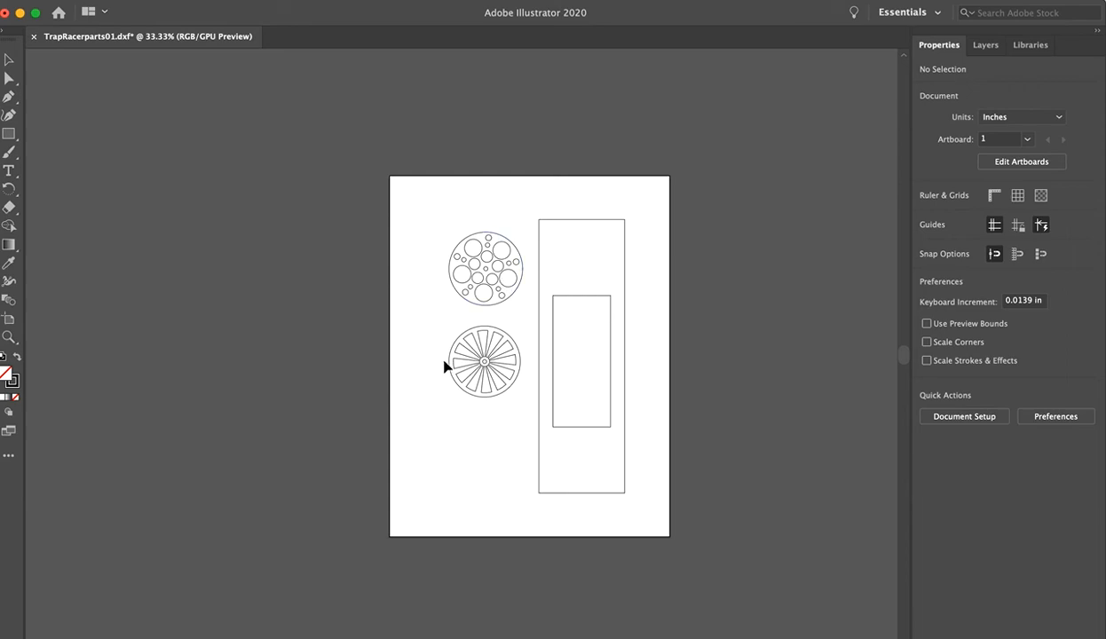
pyautogui.moveTo(627, 395)
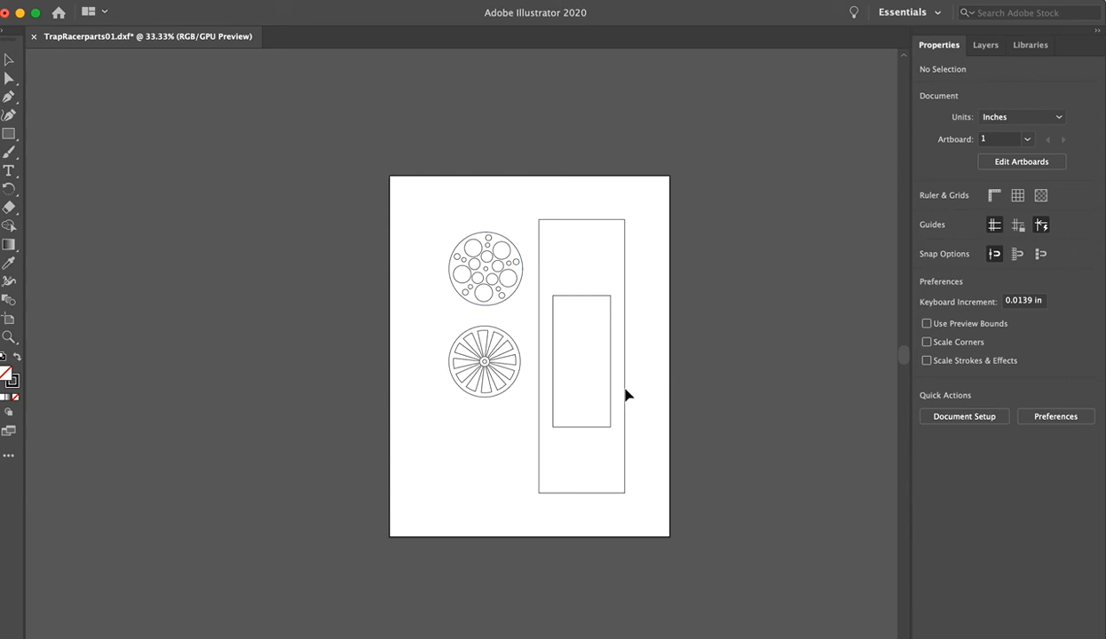
pyautogui.moveTo(648, 402)
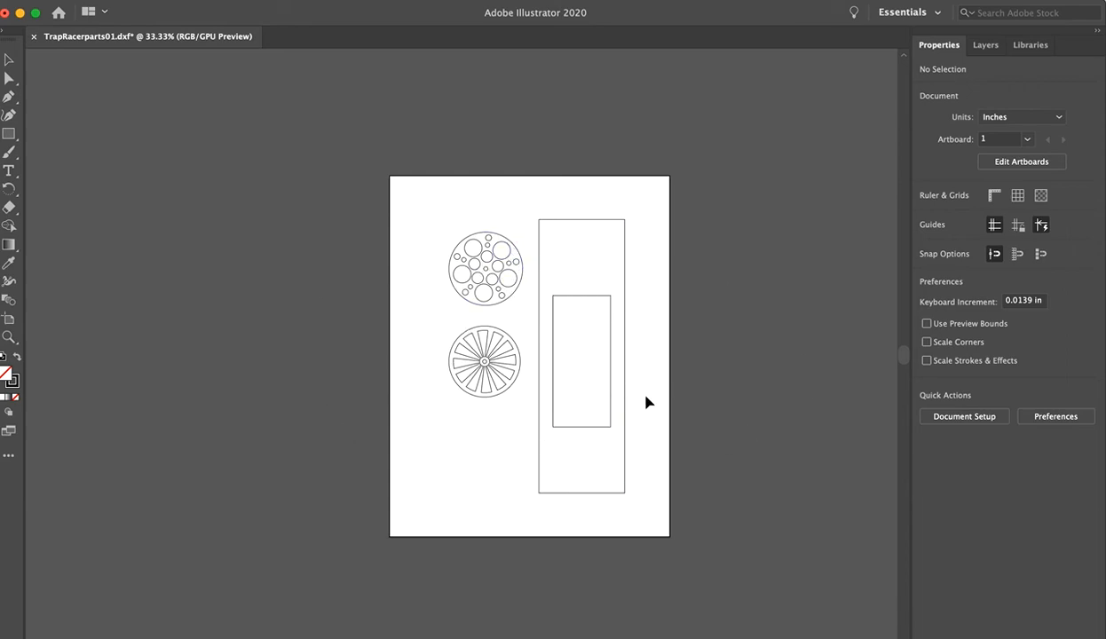